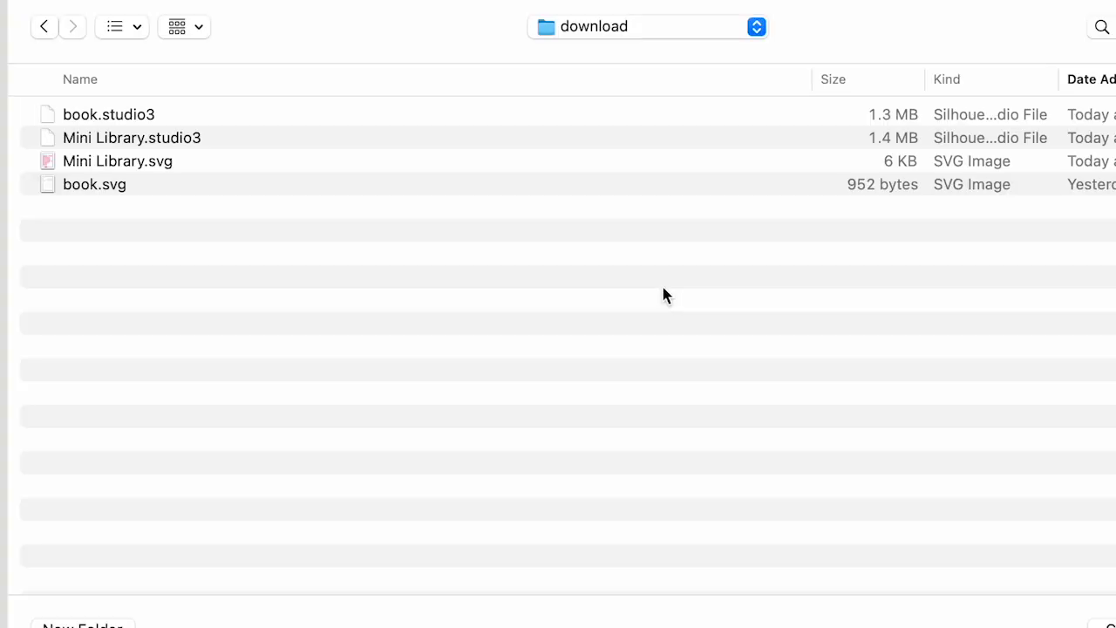
mouse_move(183, 143)
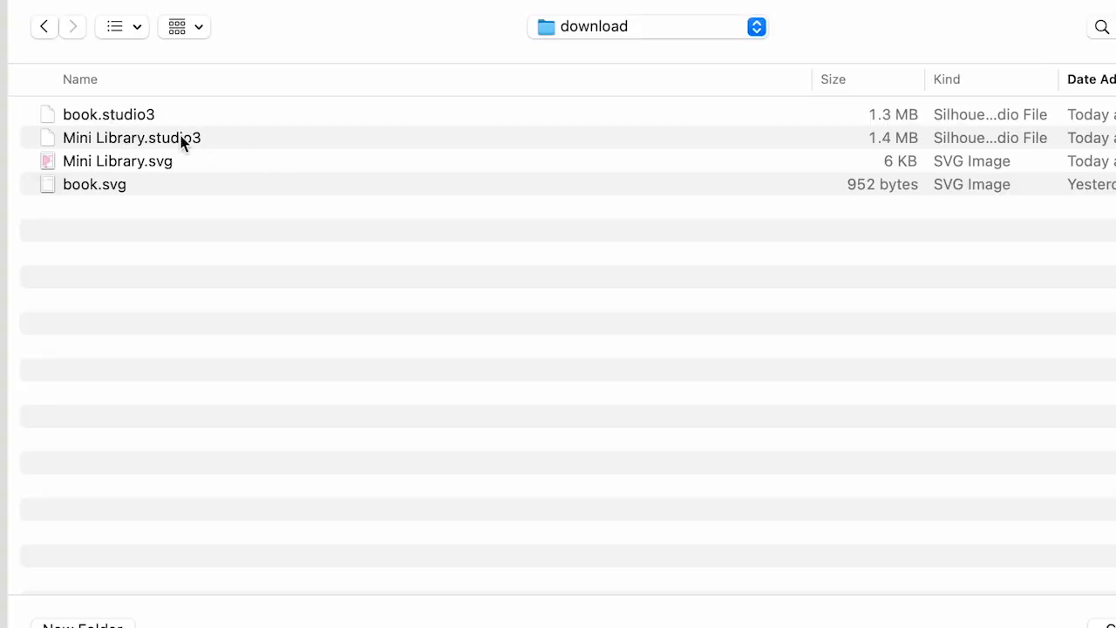
mouse_move(195, 188)
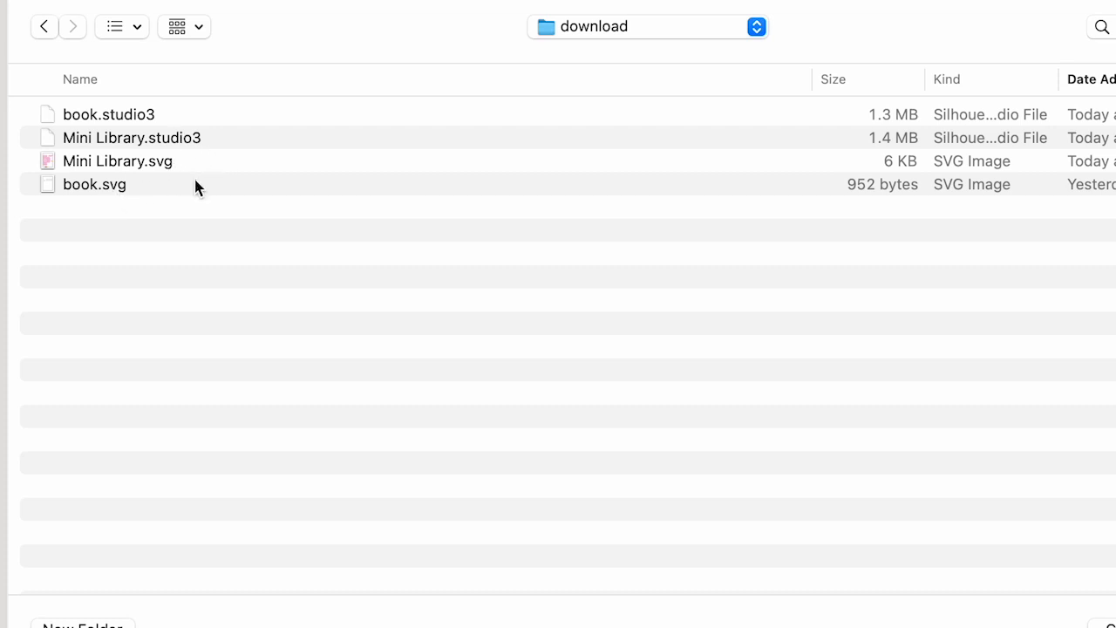
mouse_move(129, 170)
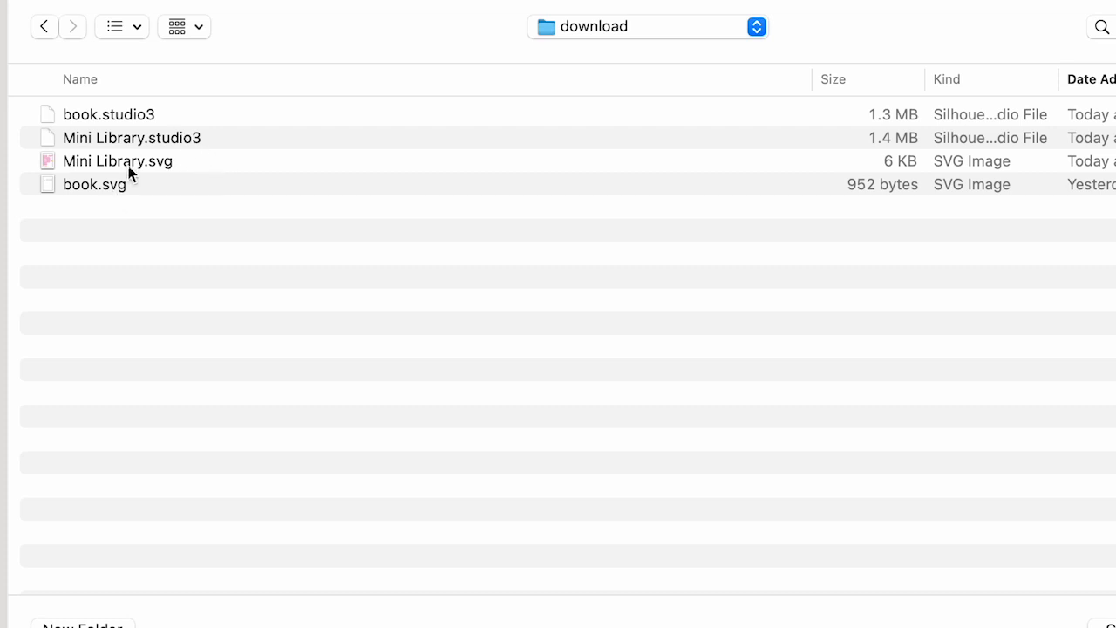
mouse_move(977, 504)
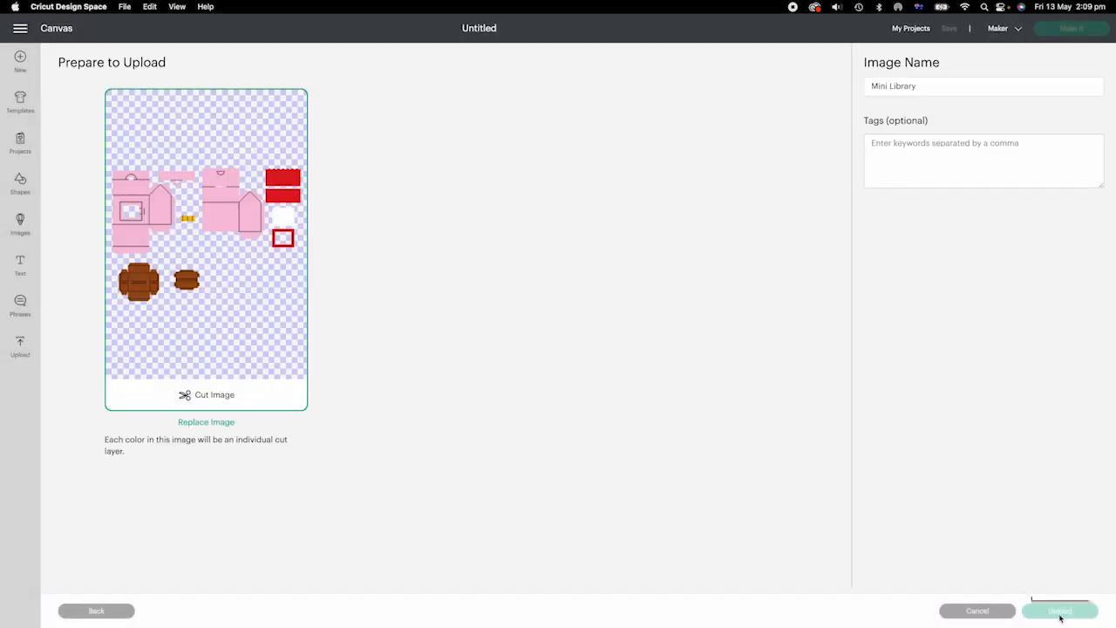
Upload the Mini Library image to the canvas and ungroup it into separate pieces.
left_click(1058, 610)
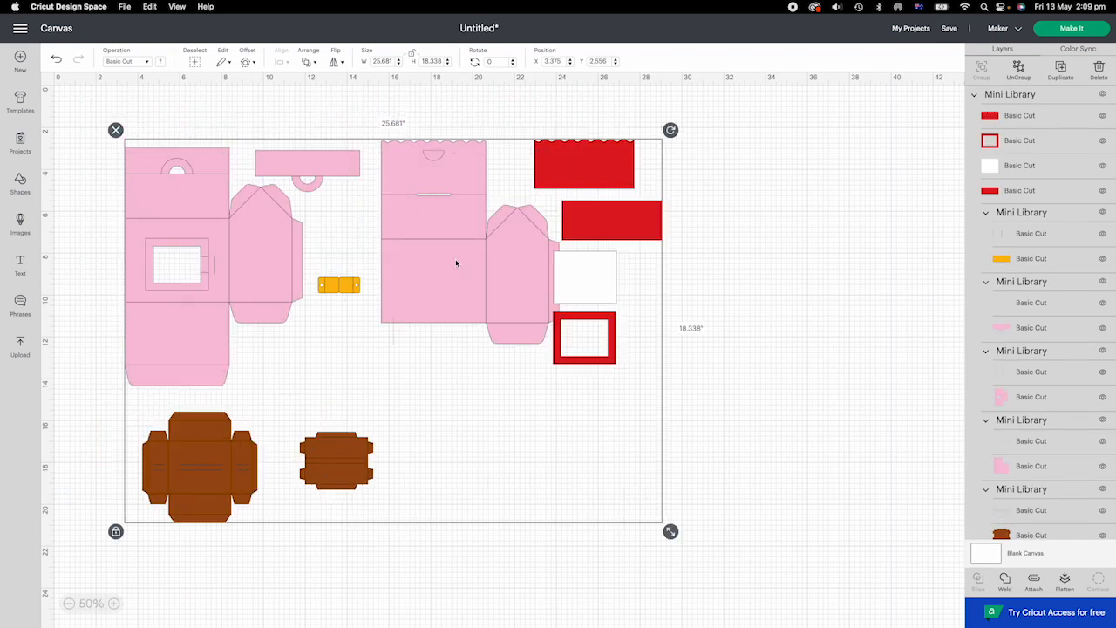
mouse_move(420, 259)
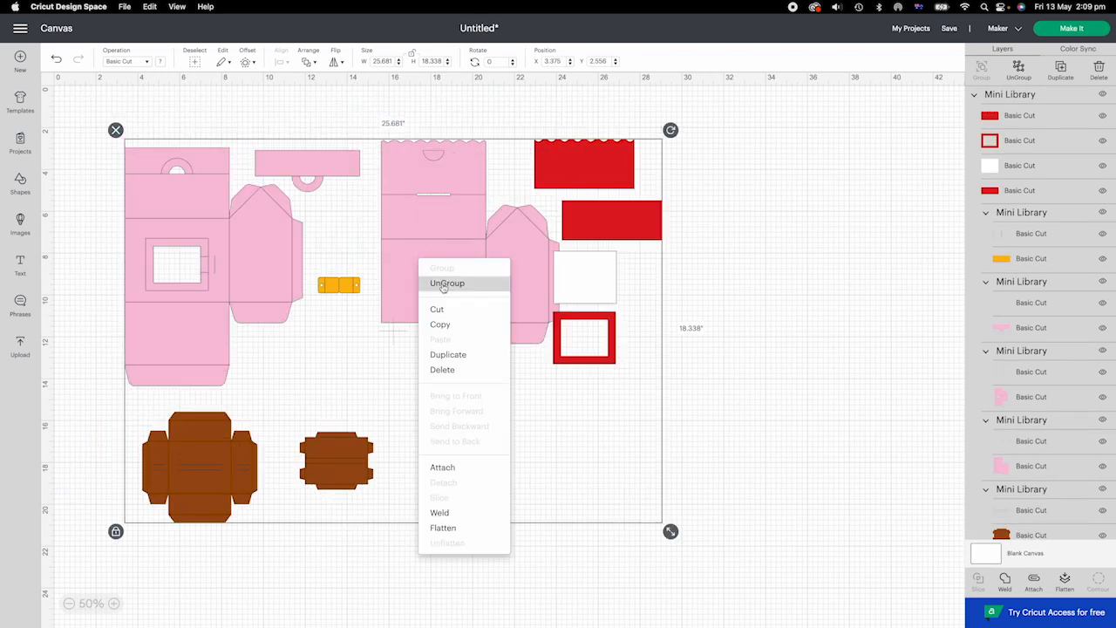
left_click(448, 282)
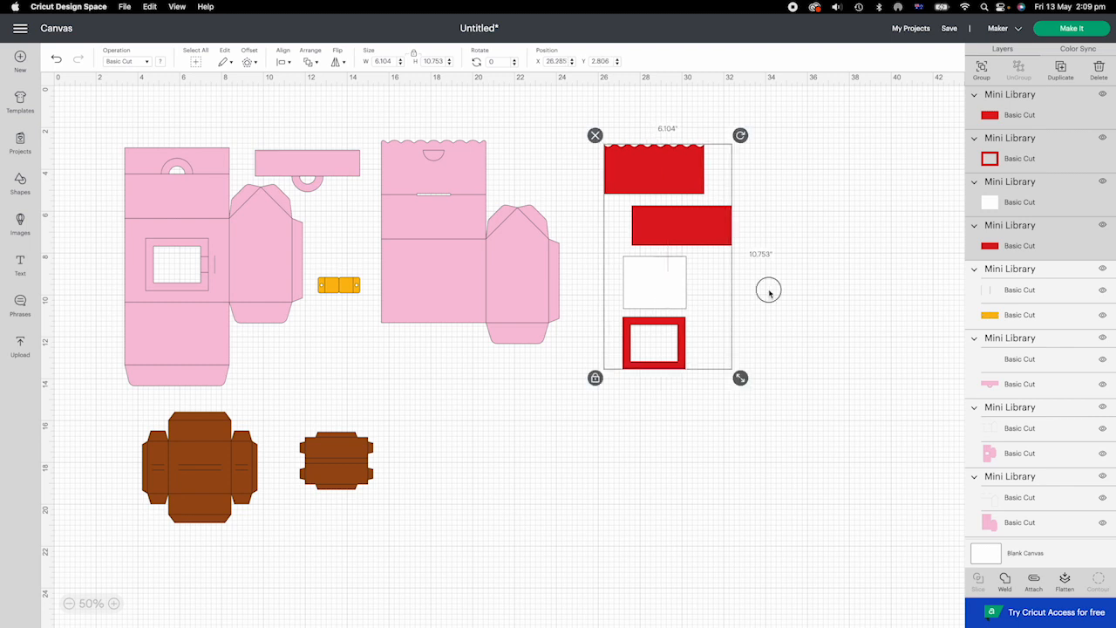
left_click(593, 294)
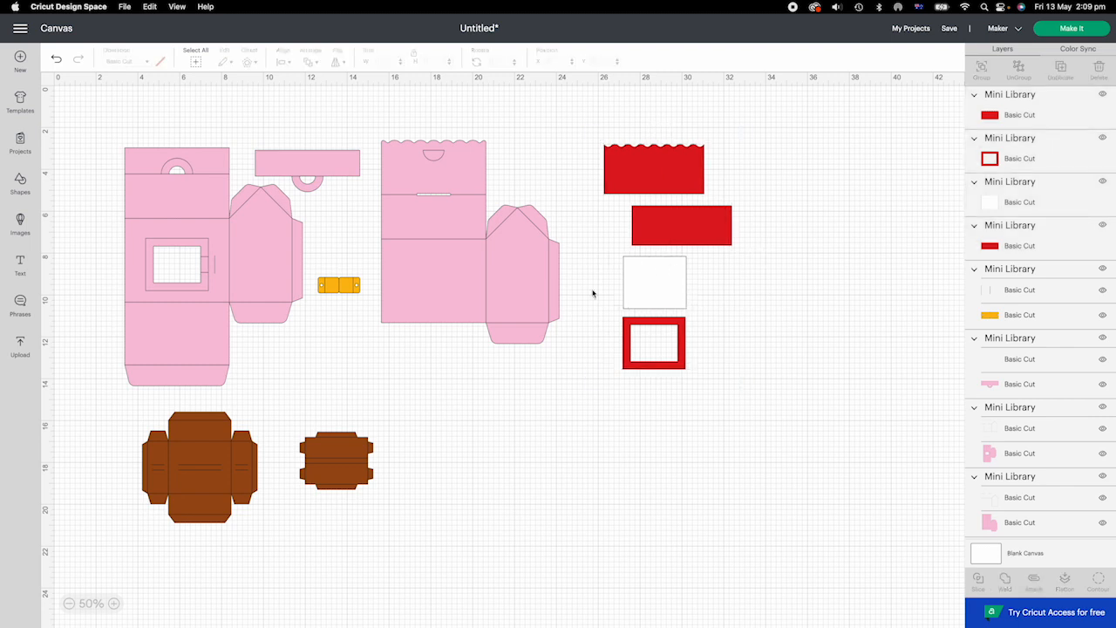
mouse_move(694, 267)
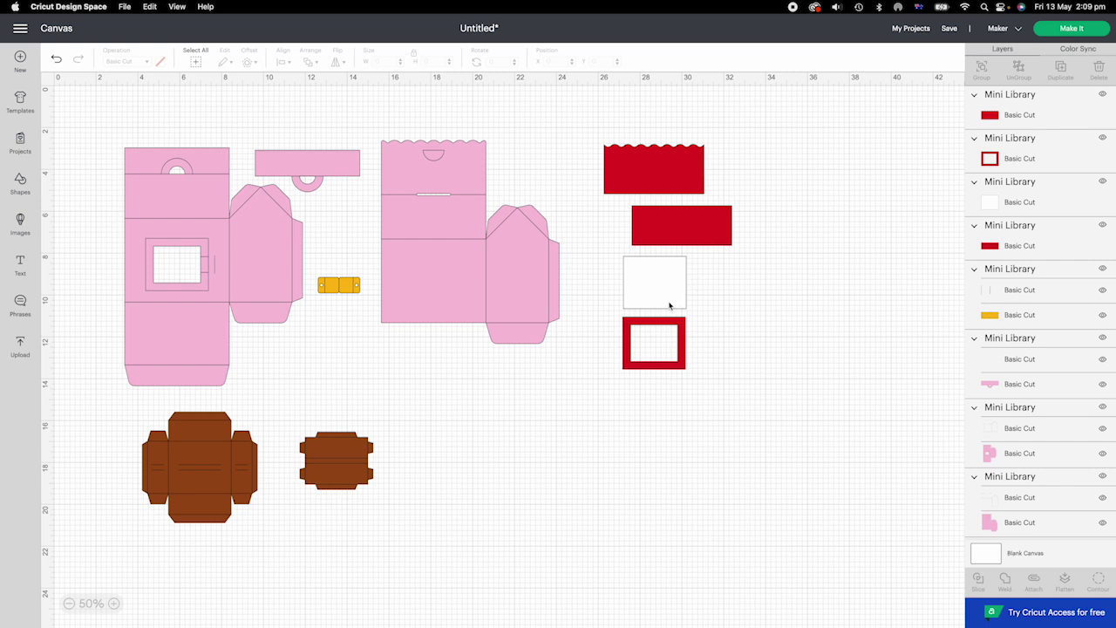
mouse_move(653, 330)
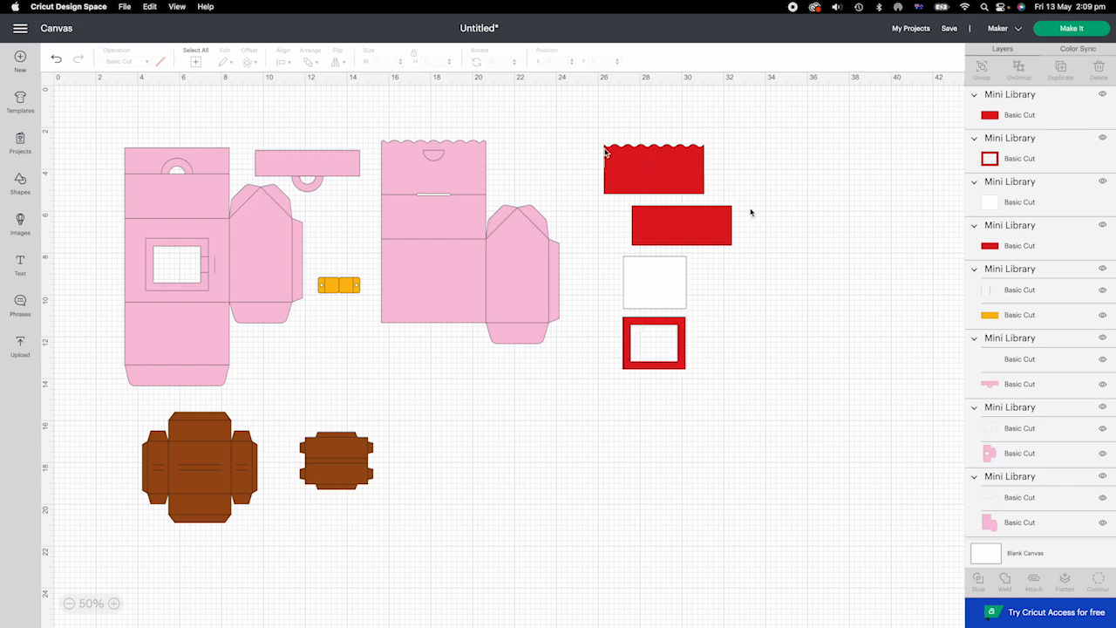
mouse_move(632, 140)
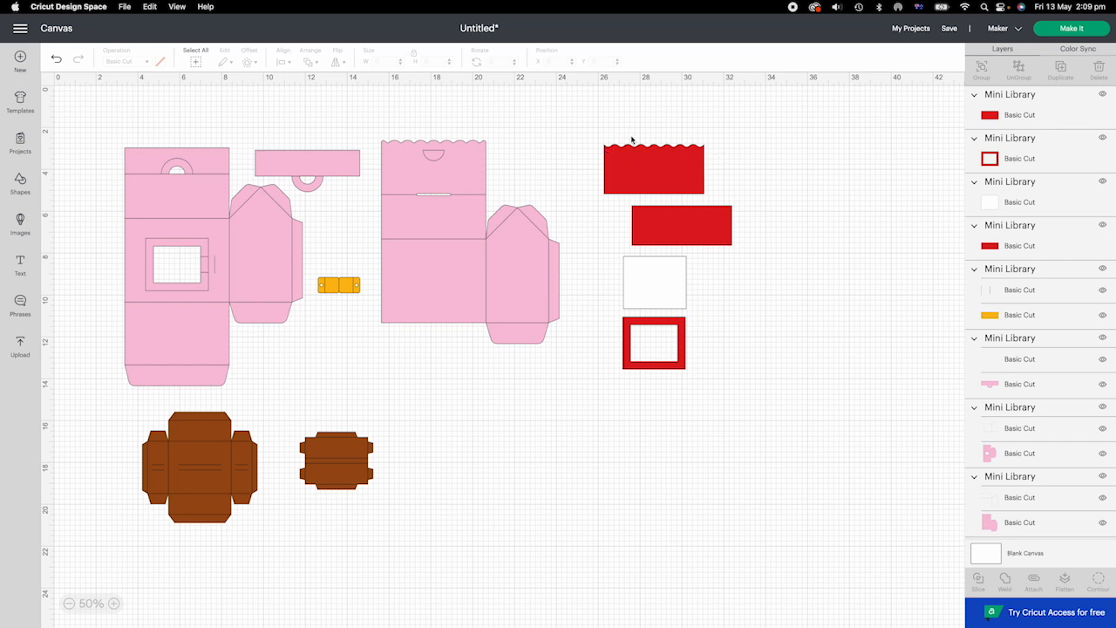
mouse_move(630, 150)
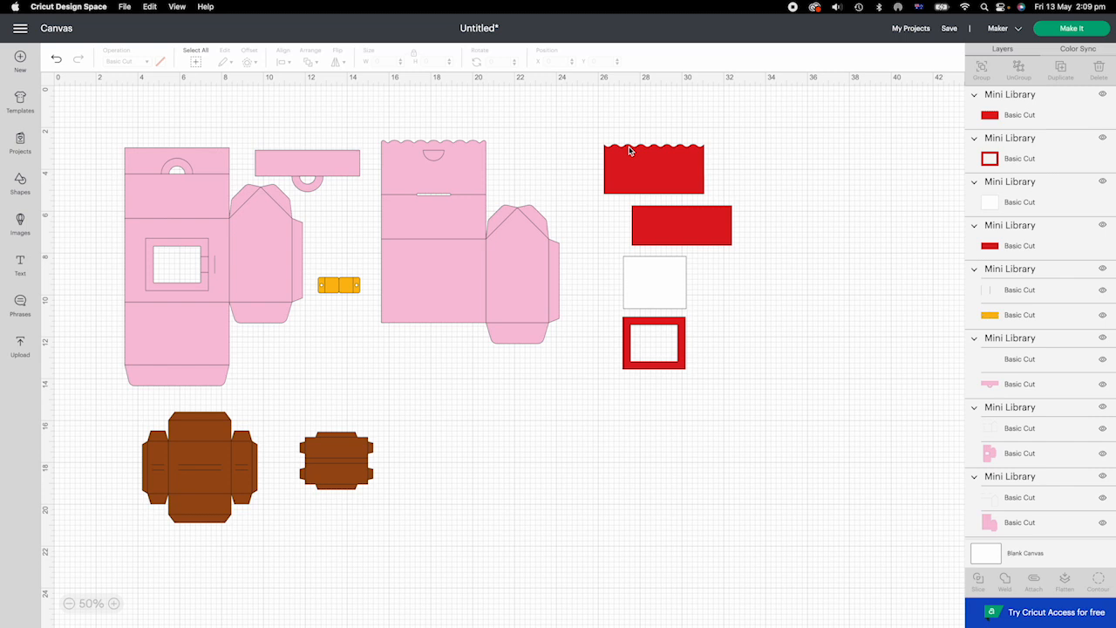
mouse_move(437, 252)
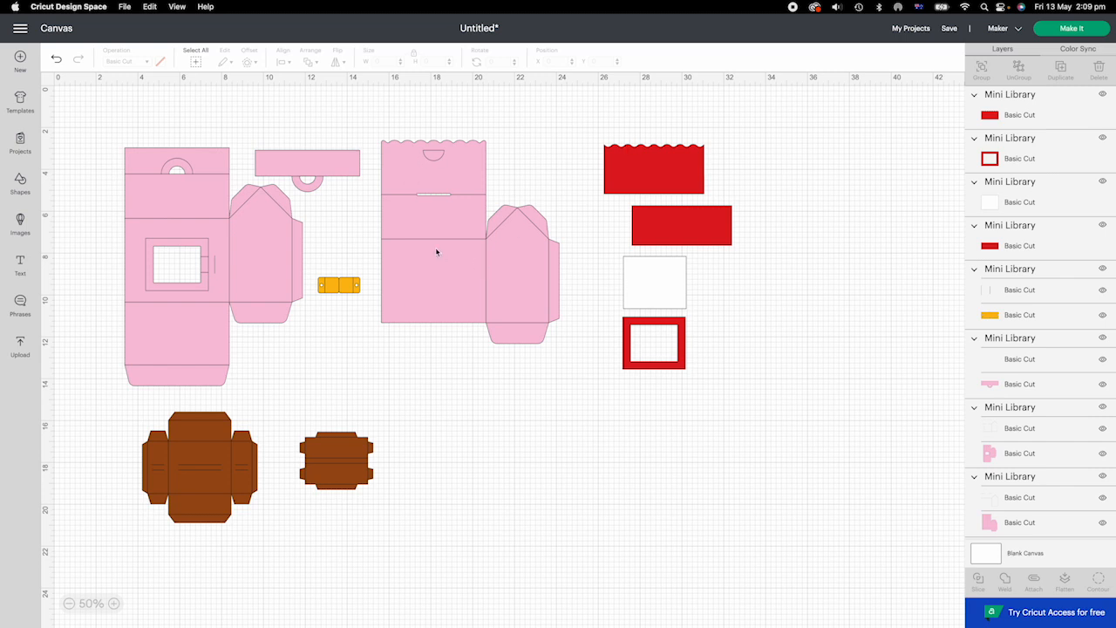
Set the scalloped pink cover's fold lines to Score and attach them, then select the strip's line.
left_click(436, 244)
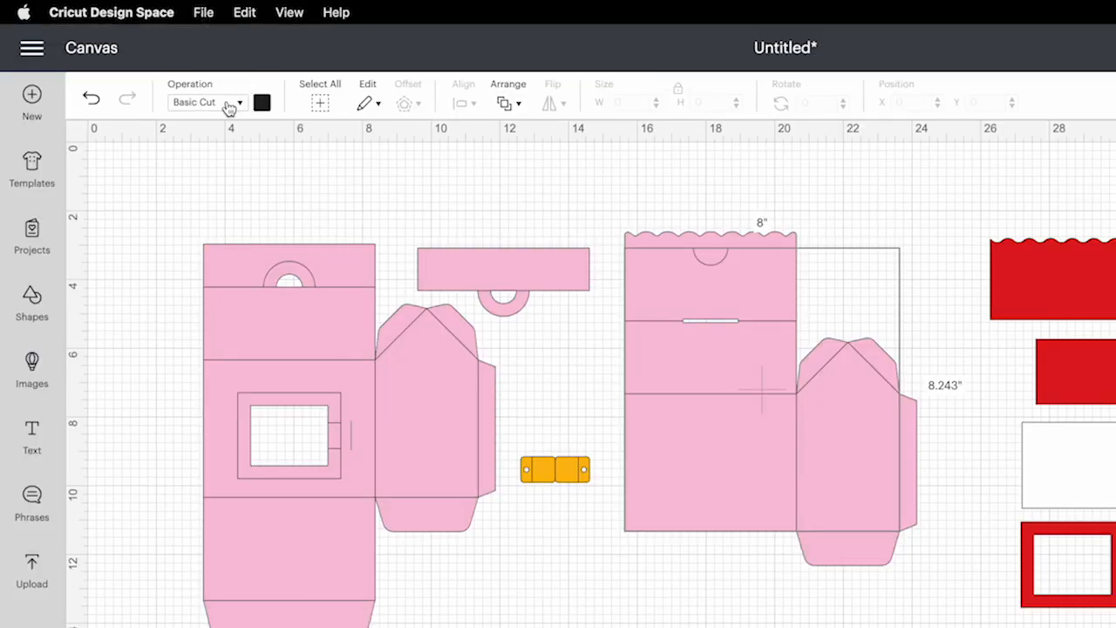
left_click(208, 102)
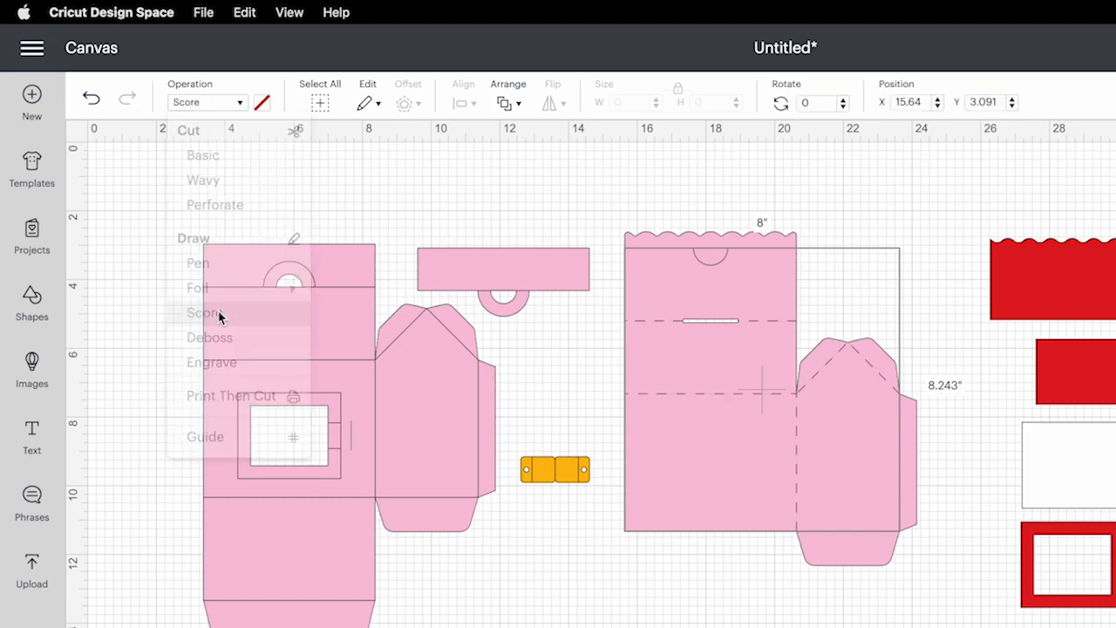
left_click(205, 312)
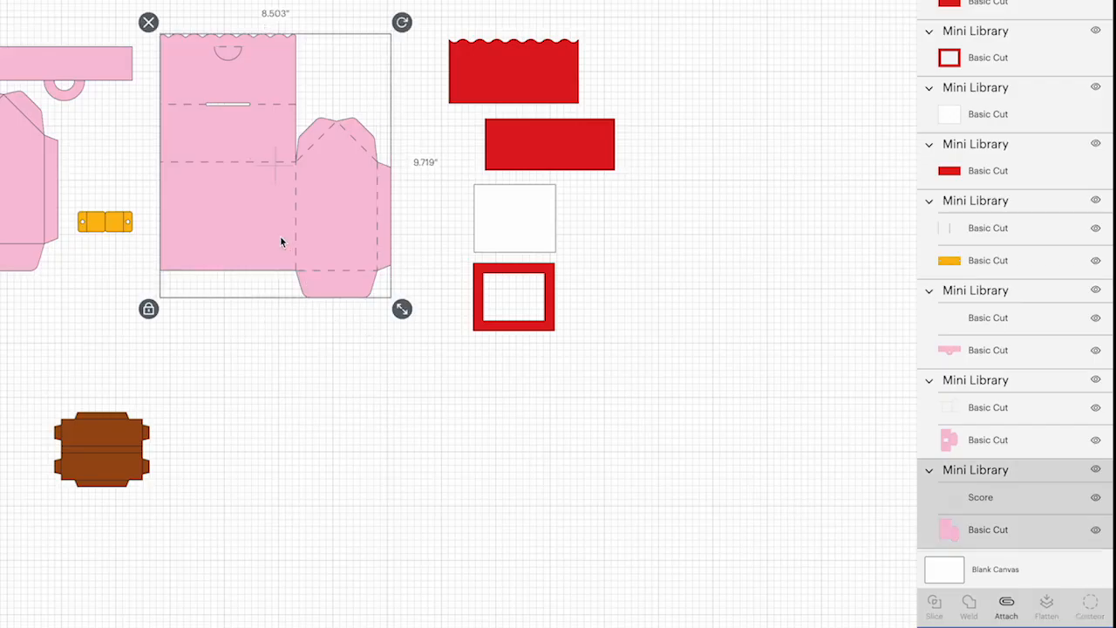
mouse_move(928, 529)
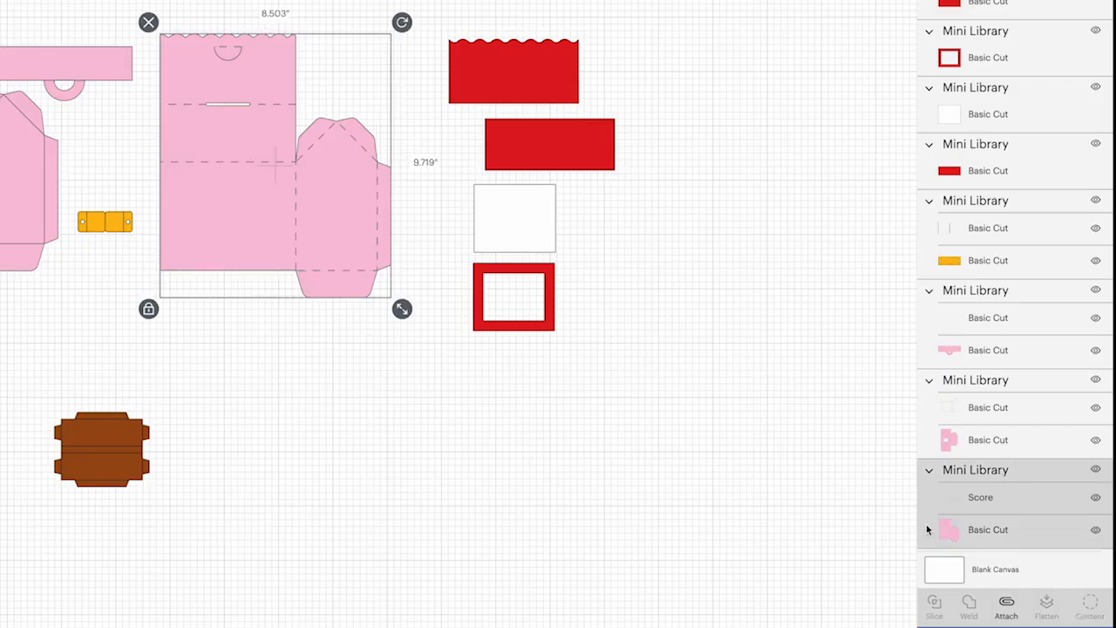
mouse_move(1003, 509)
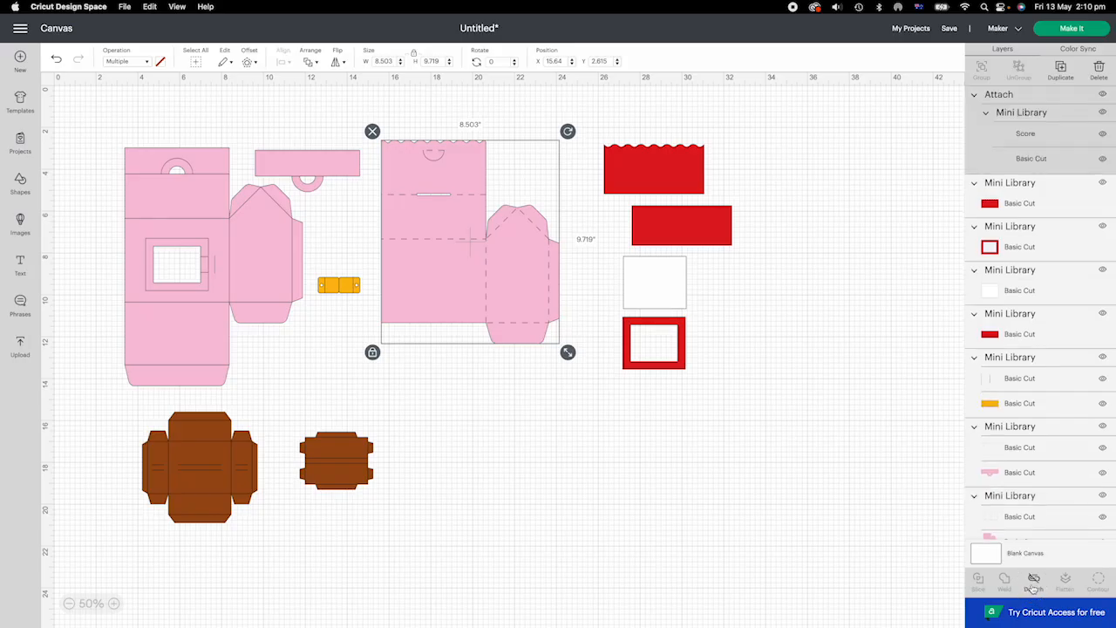
left_click(1033, 580)
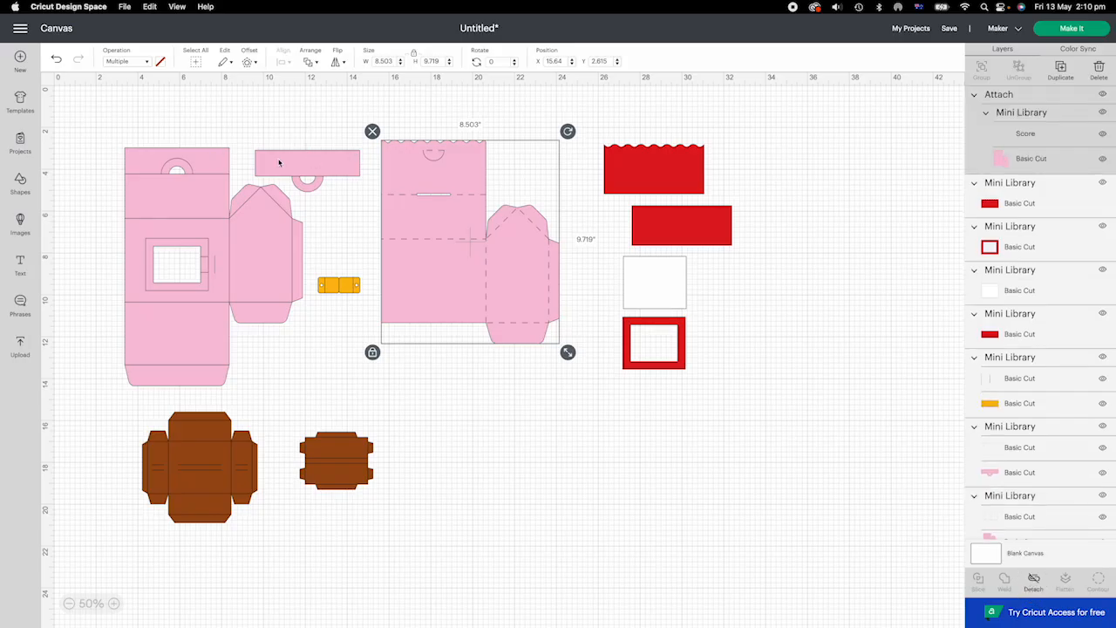
left_click(307, 160)
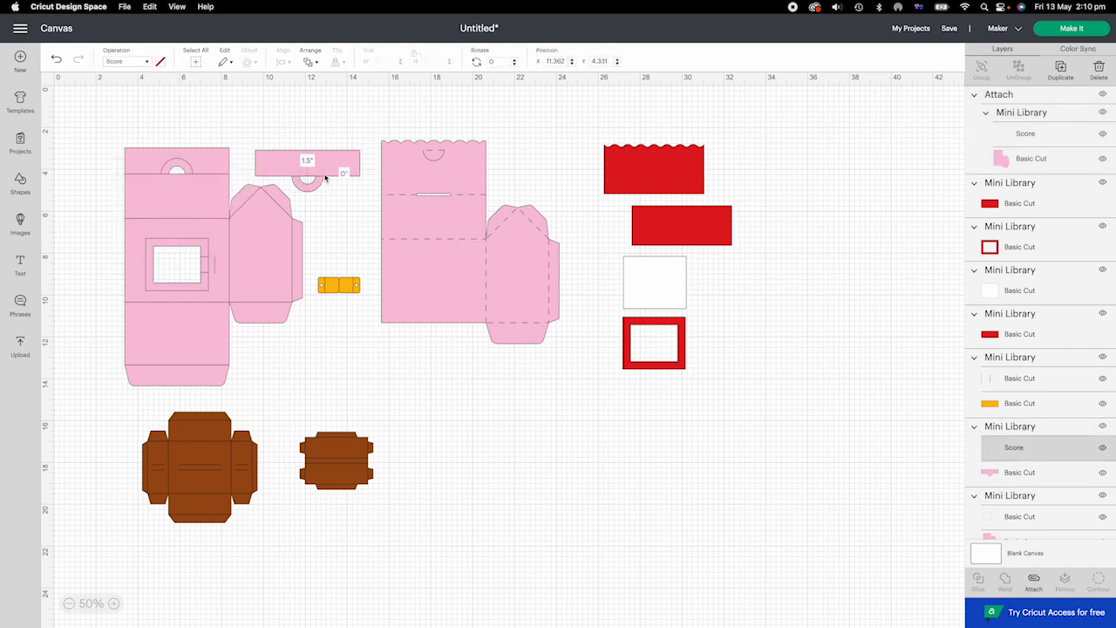
Score the left pink panel, orange piece and brown piece fold lines, attaching them to their shapes.
left_click(307, 166)
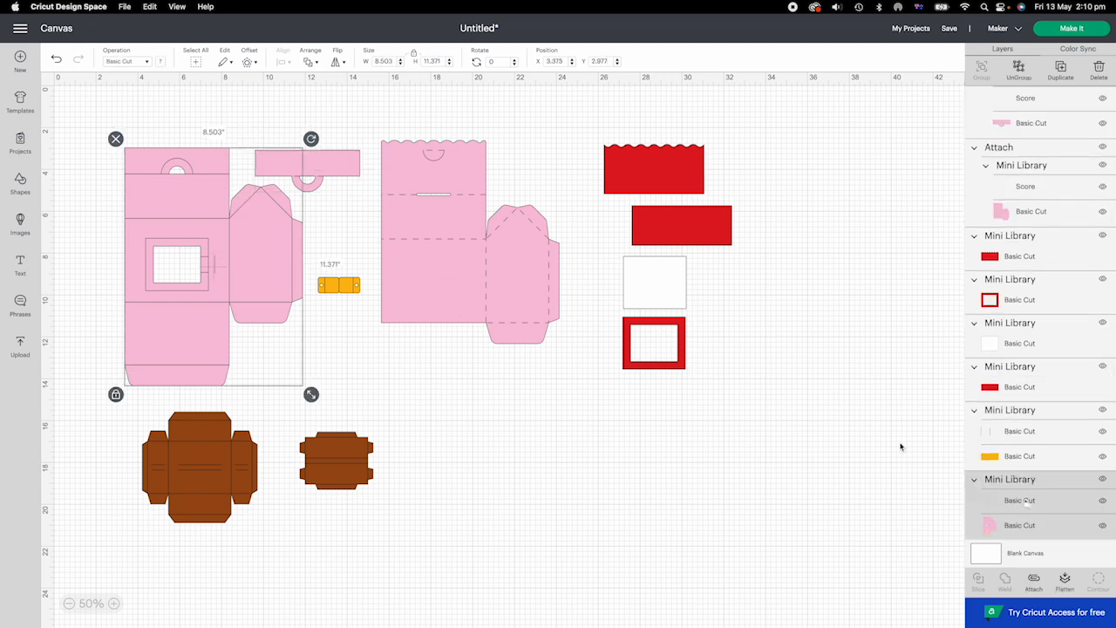
left_click(129, 61)
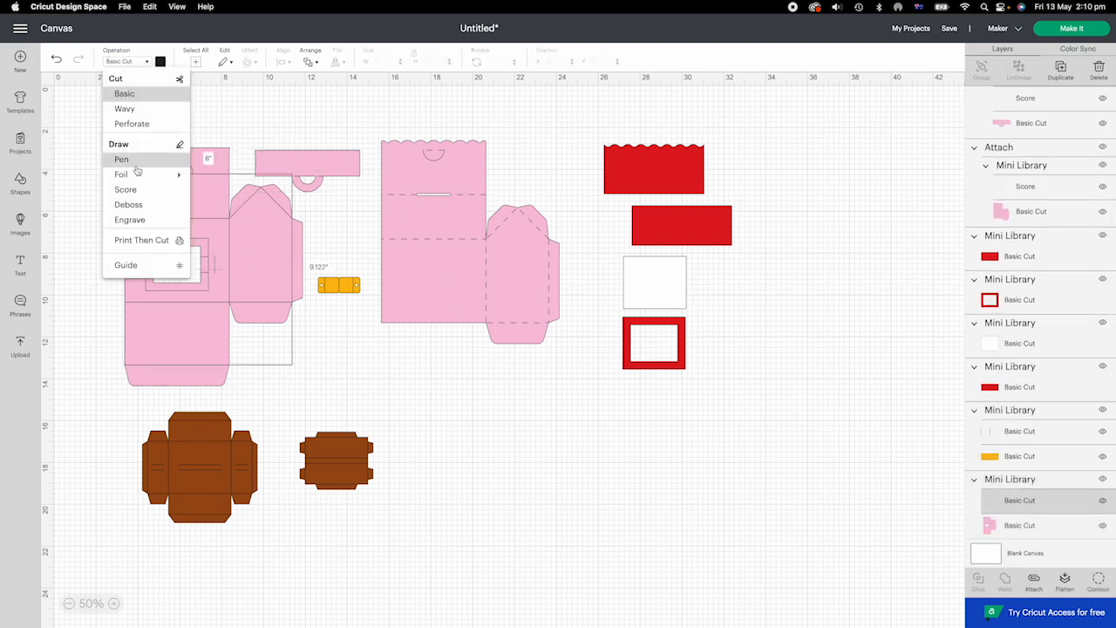
left_click(125, 189)
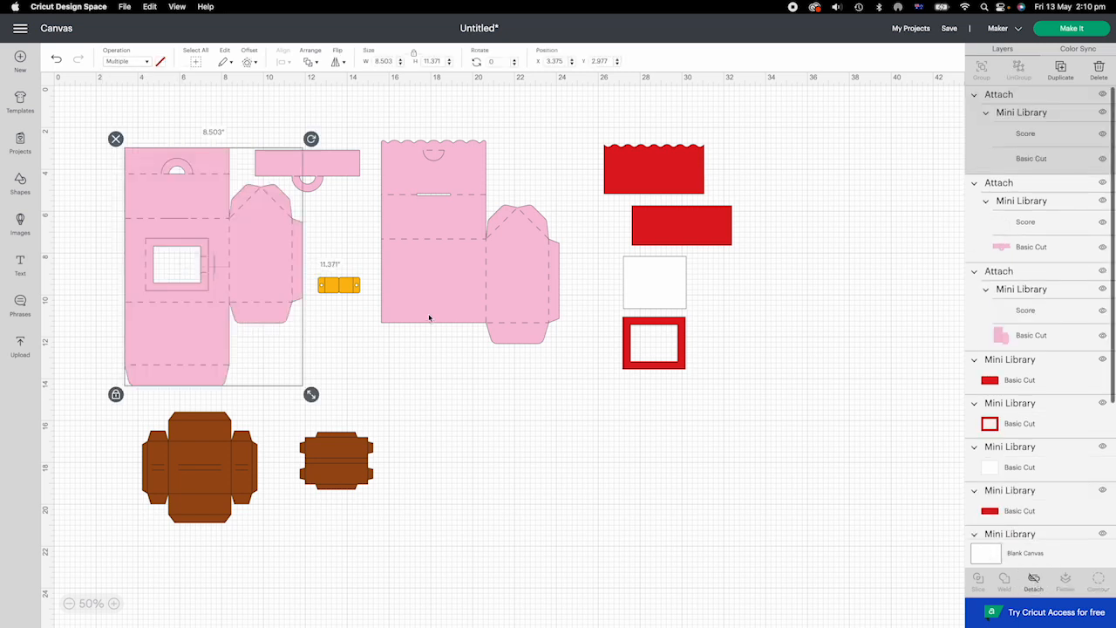
left_click(338, 284)
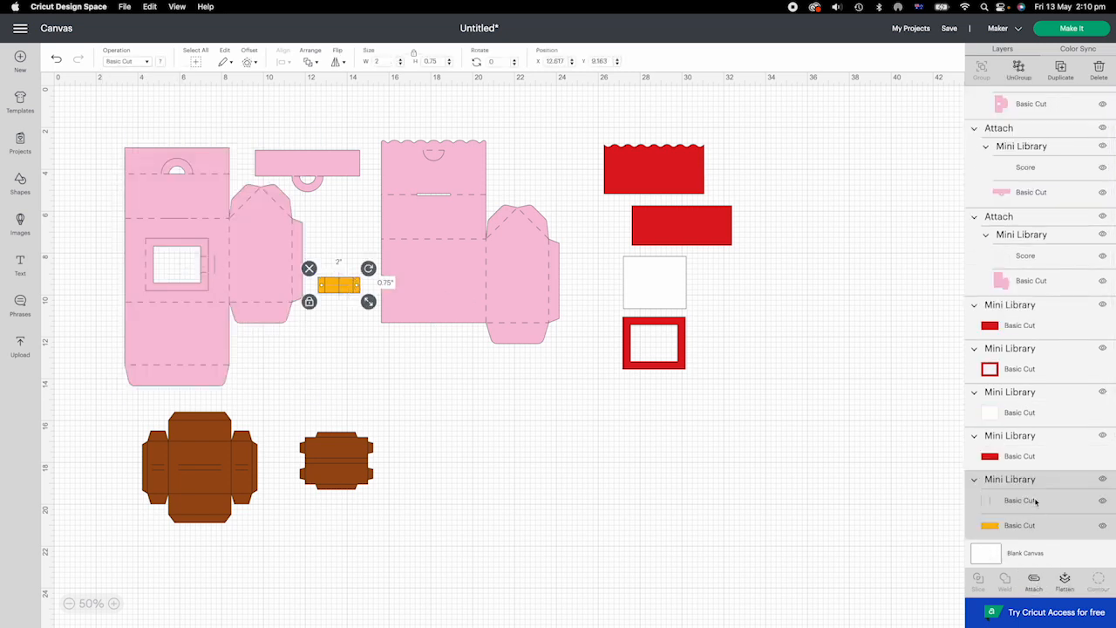
left_click(1020, 500)
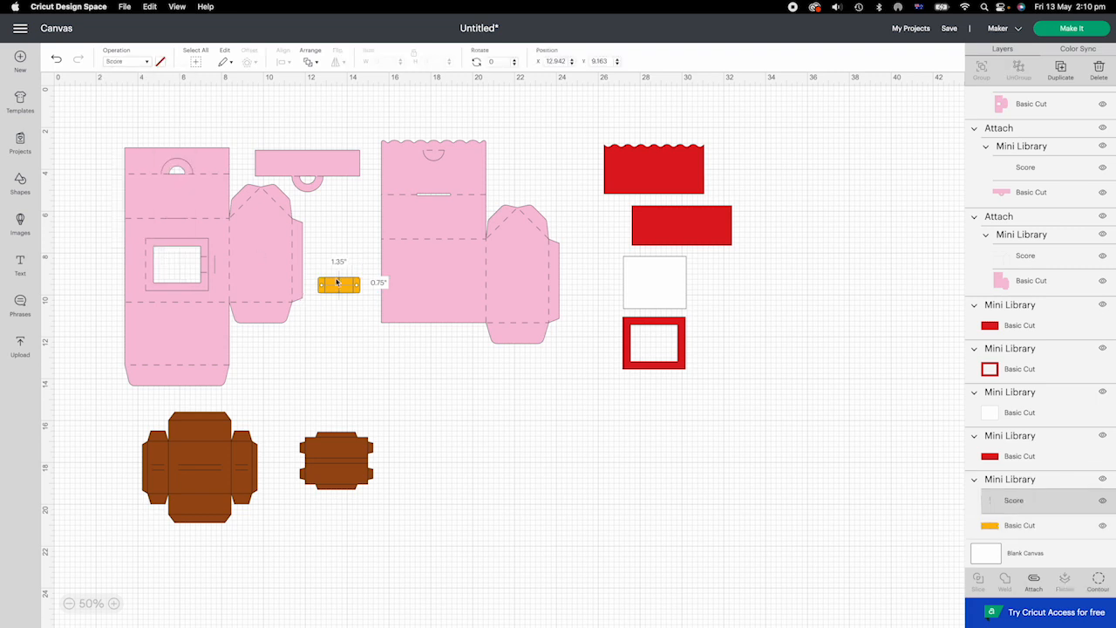
left_click(336, 457)
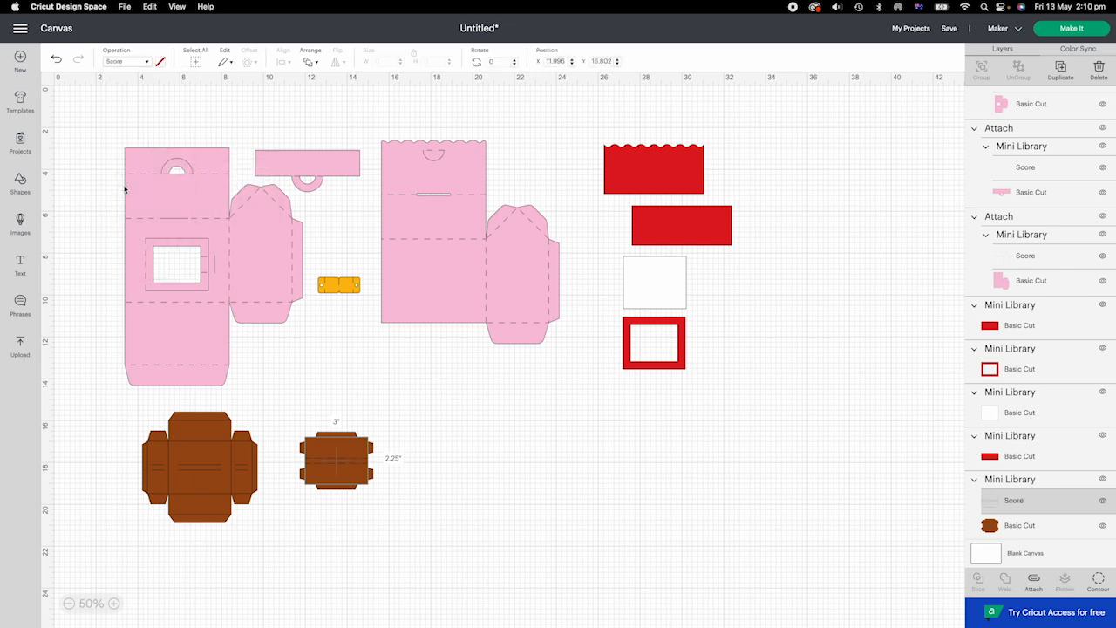
left_click(199, 466)
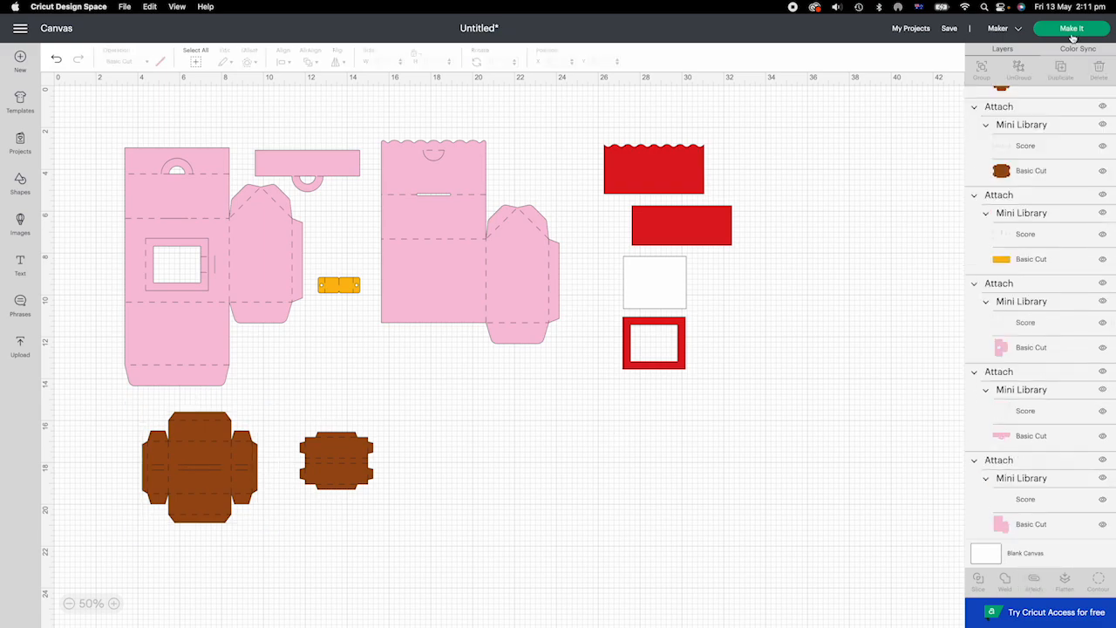
Open Make It to prepare the mini library across six mats.
left_click(1072, 27)
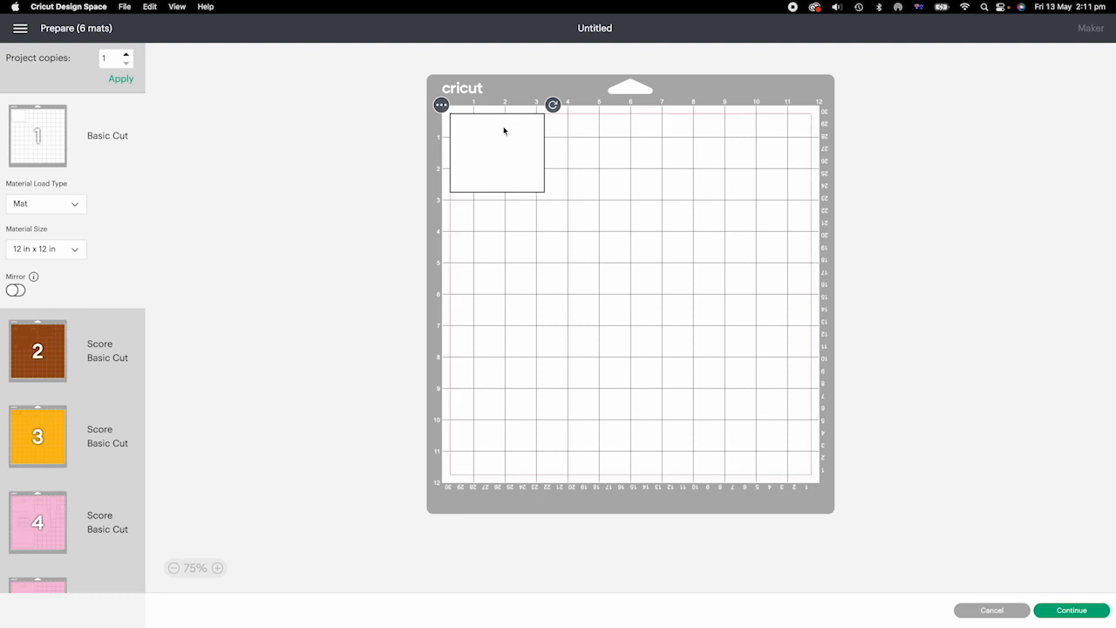
mouse_move(454, 160)
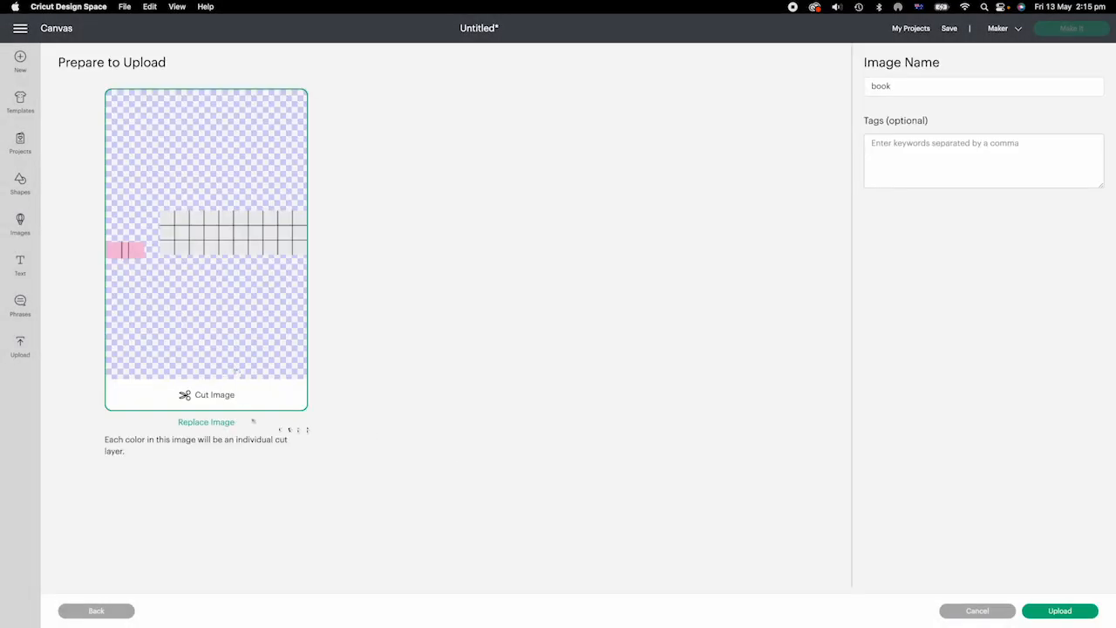
Upload the book image, add it to the canvas, and select the grey page-panel grid.
left_click(1060, 611)
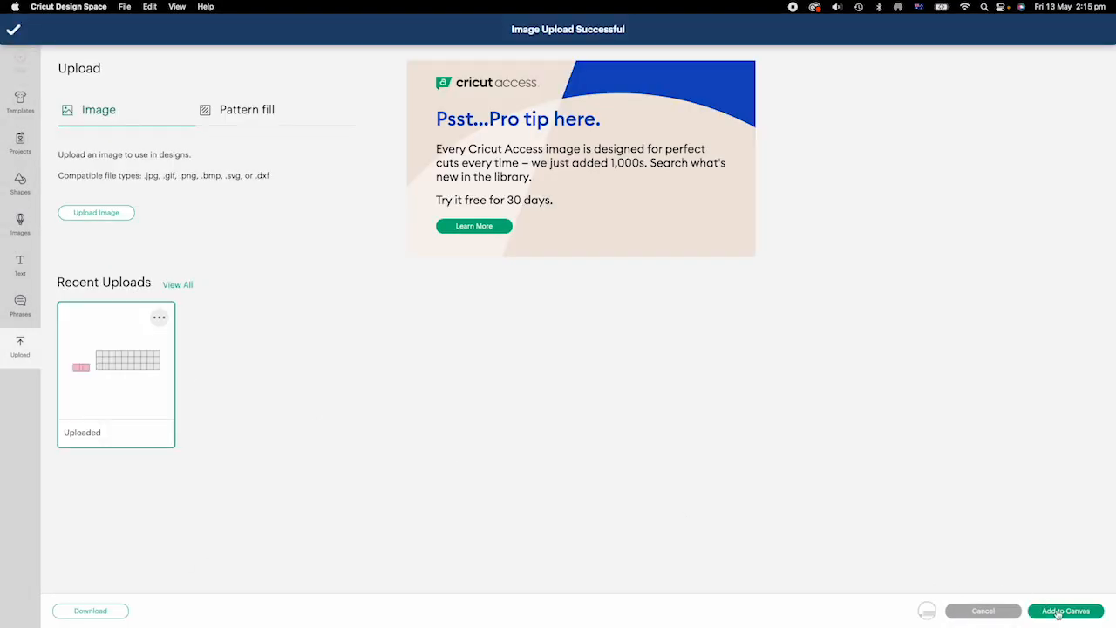
left_click(1065, 610)
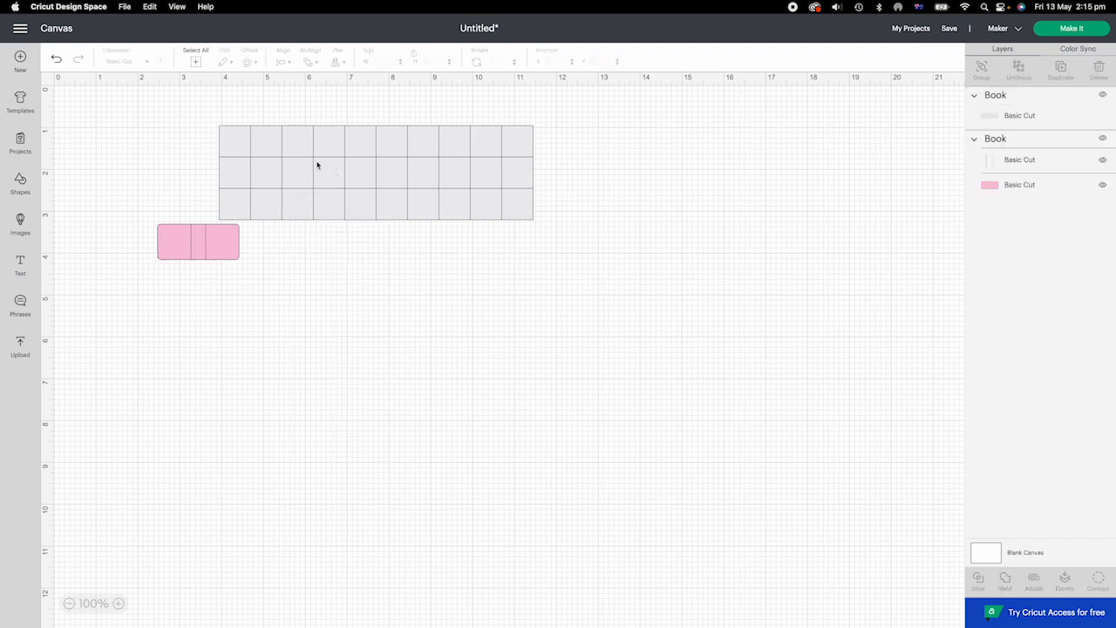
left_click(375, 170)
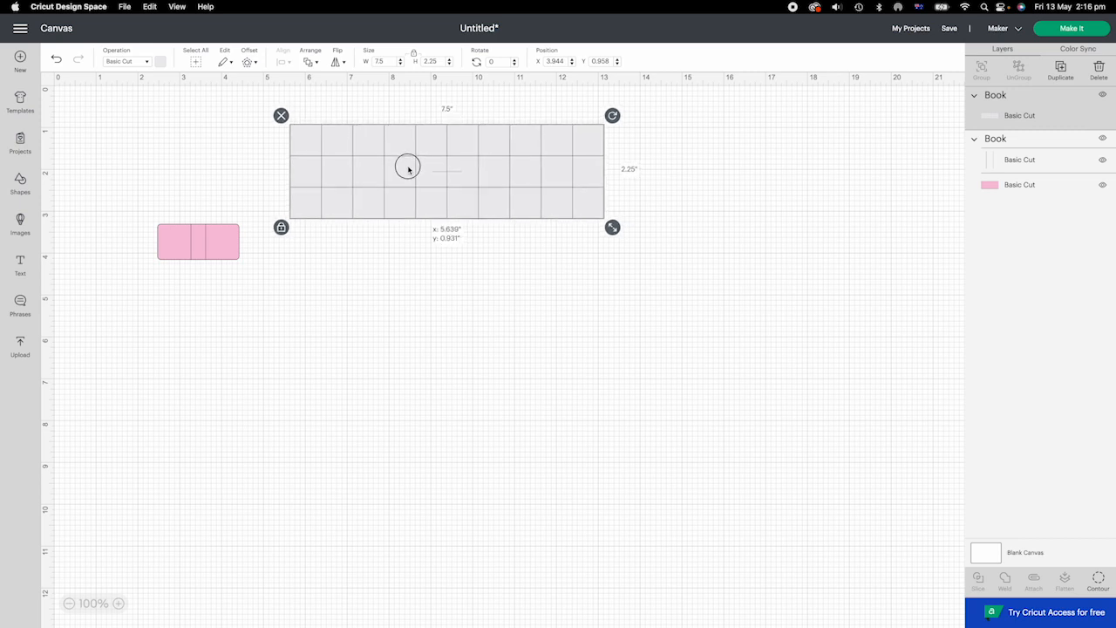
mouse_move(578, 154)
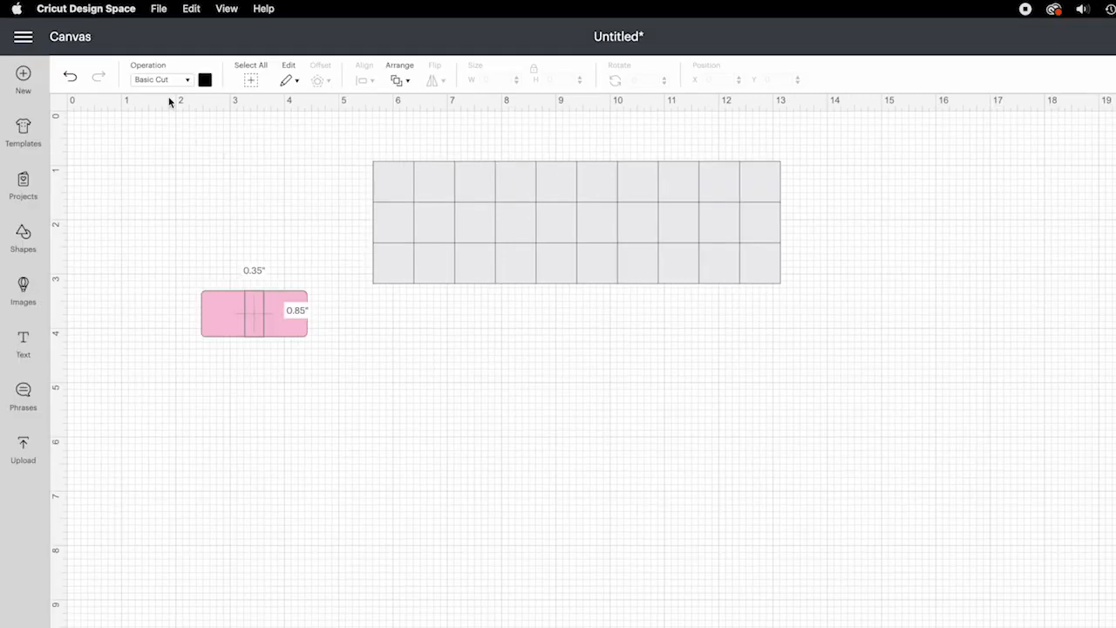
Set the pink cover's fold lines to Score, attach them, and open the shape's context menu.
left_click(162, 79)
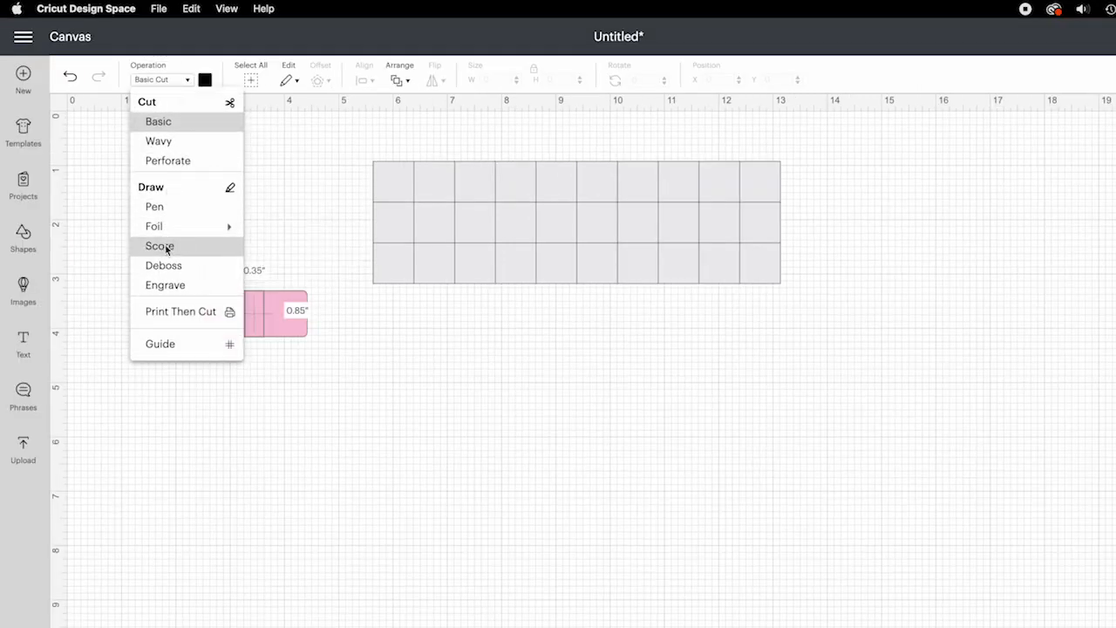
left_click(159, 246)
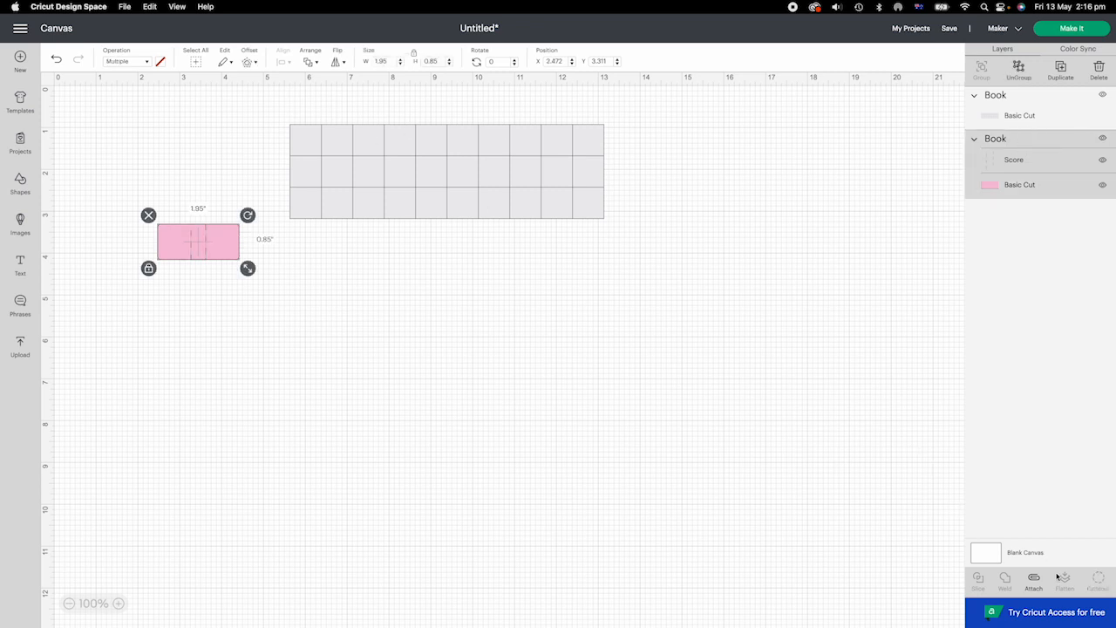
left_click(1033, 580)
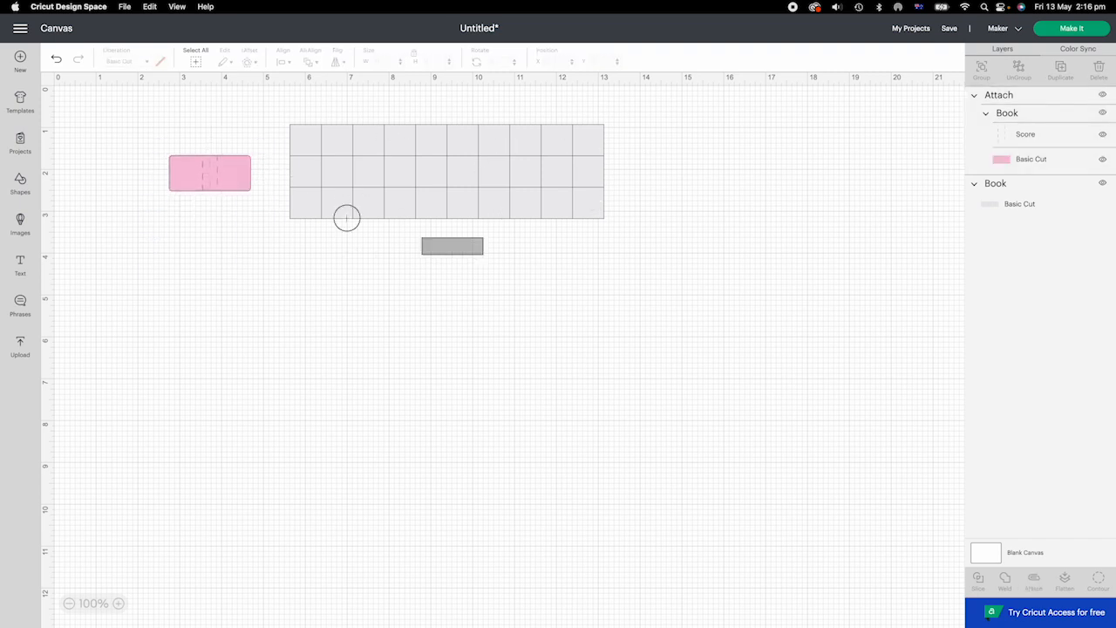
right_click(346, 217)
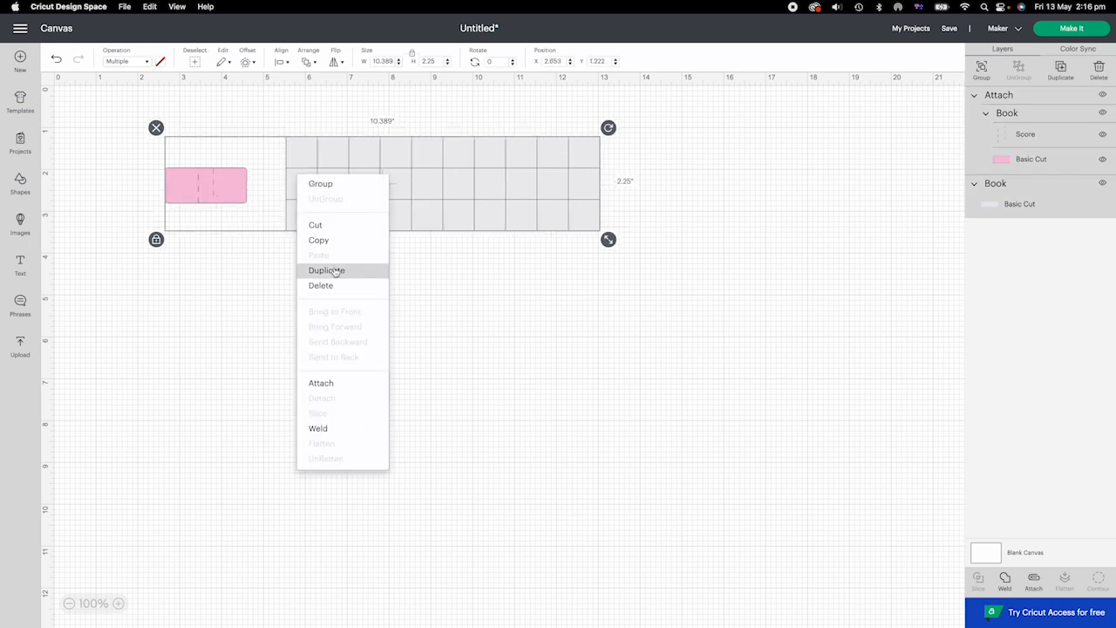
Hide the attached cover and send the grey page grid to Make It.
left_click(327, 271)
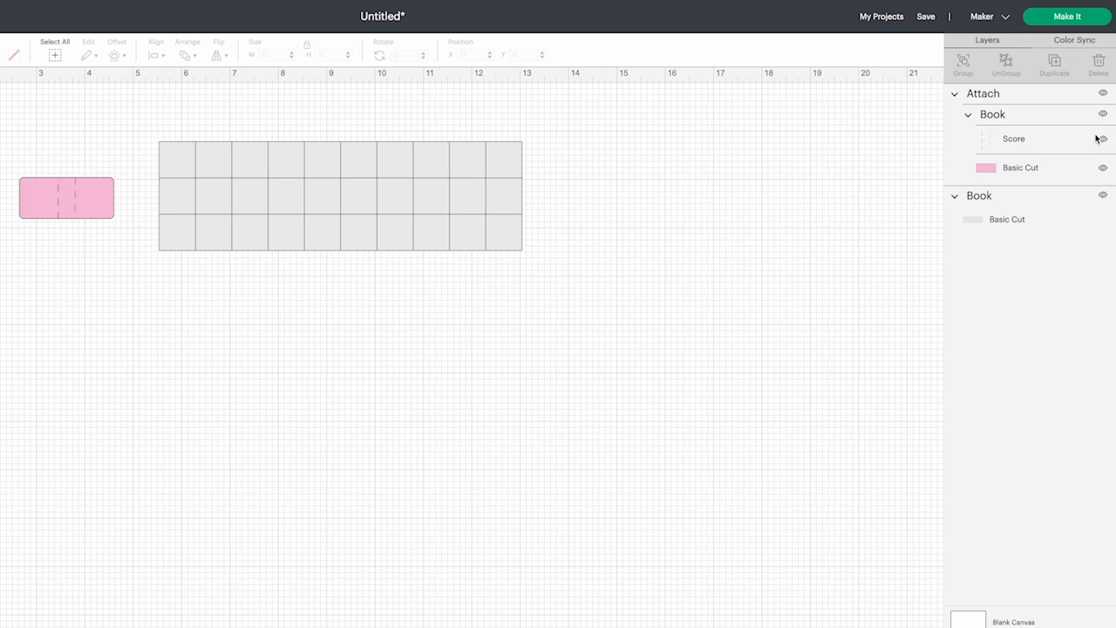
left_click(1103, 94)
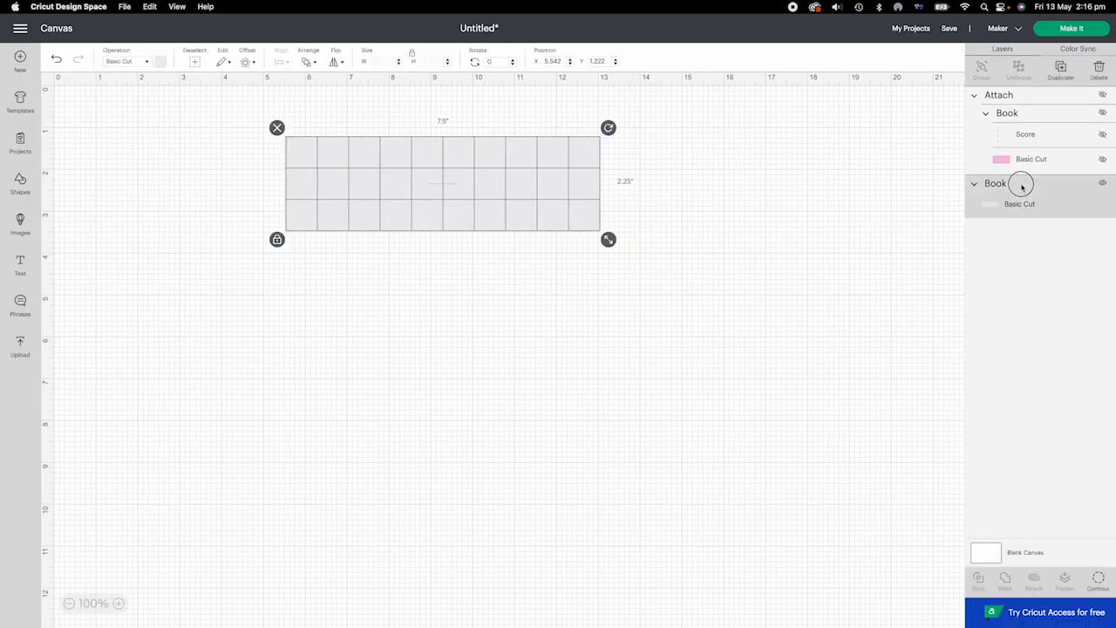
left_click(1072, 28)
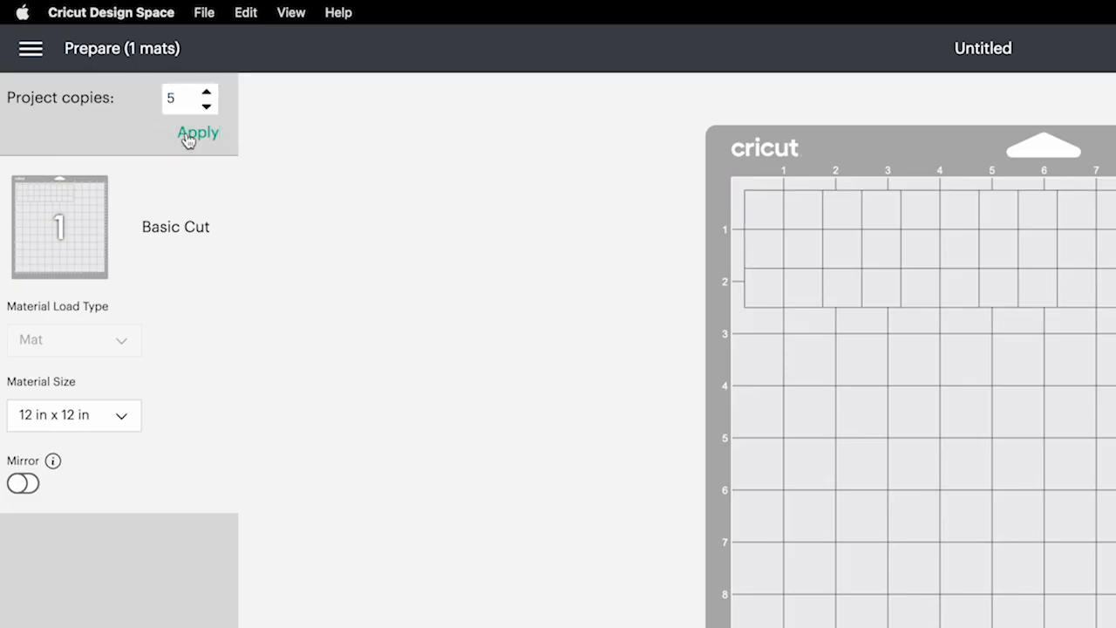
Apply five page-panel copies, move them onto mat 1, and return to the cover on canvas.
left_click(199, 132)
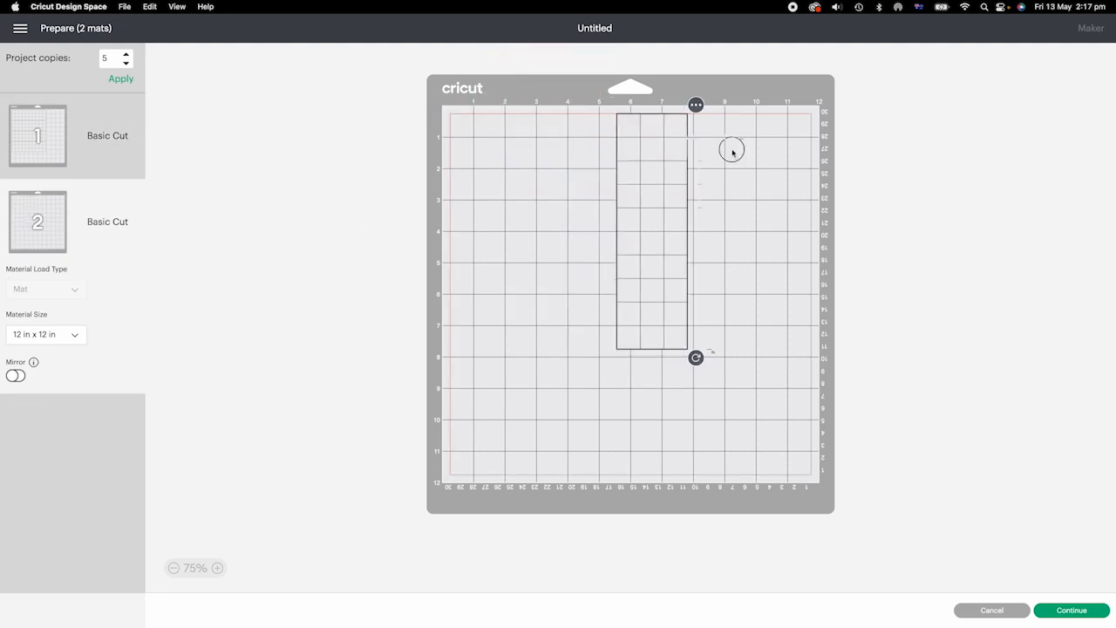
left_click(696, 104)
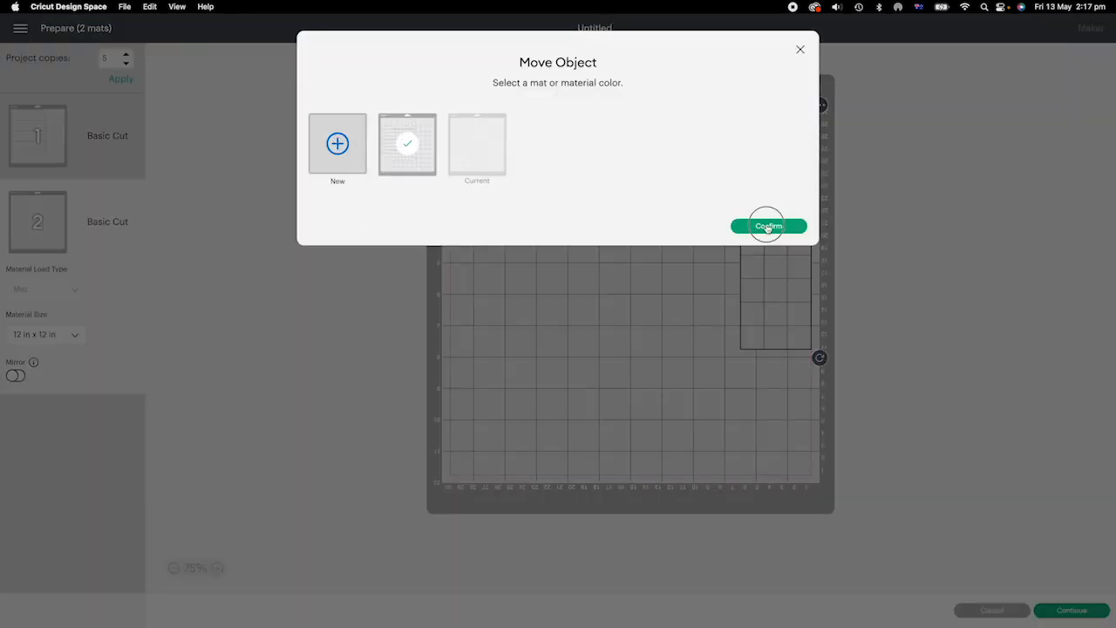
left_click(768, 226)
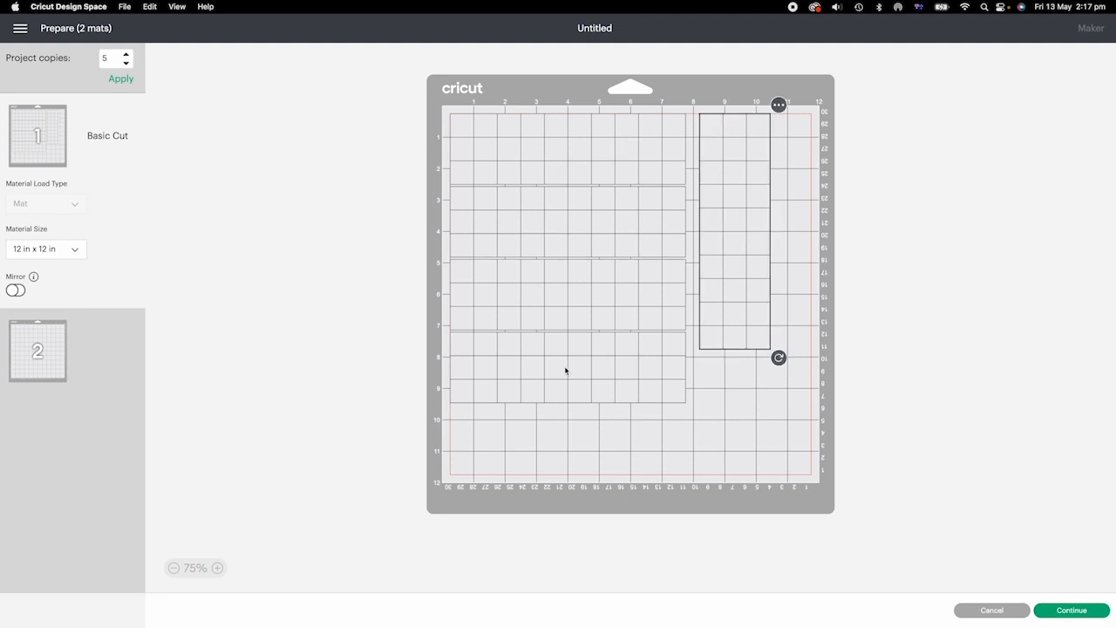
left_click(991, 609)
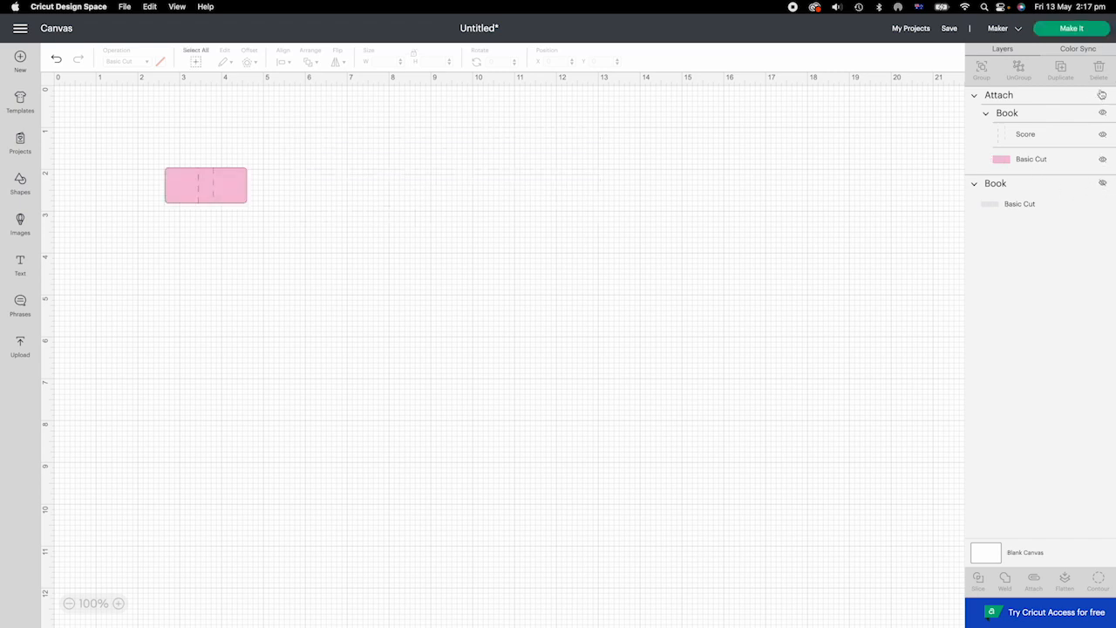
left_click(205, 185)
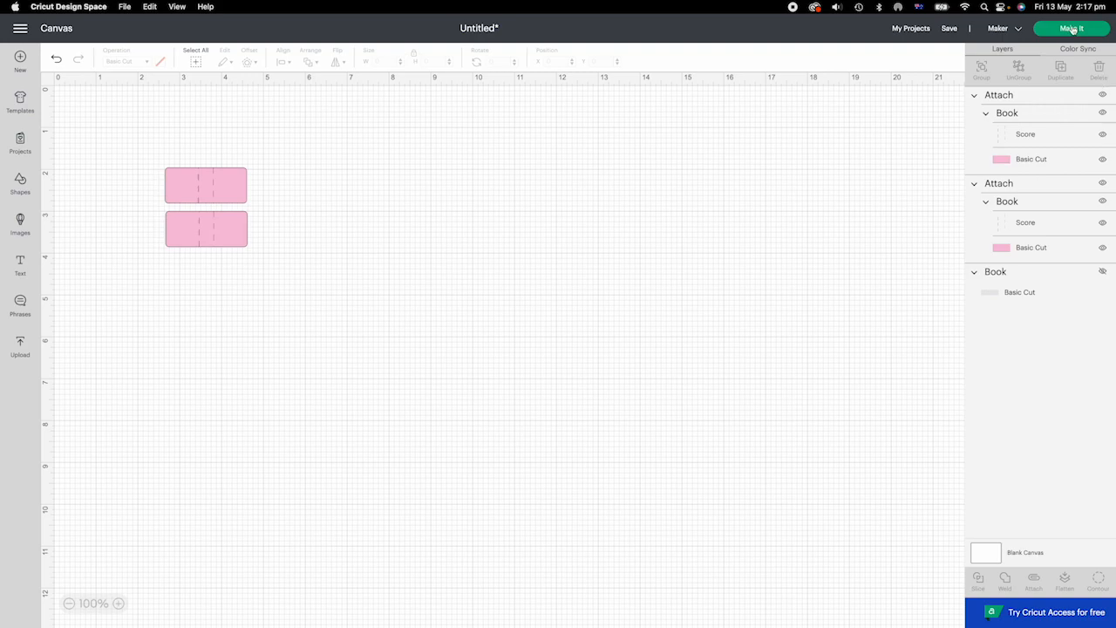
Send both duplicated pink book covers to Make It on one mat.
left_click(1071, 28)
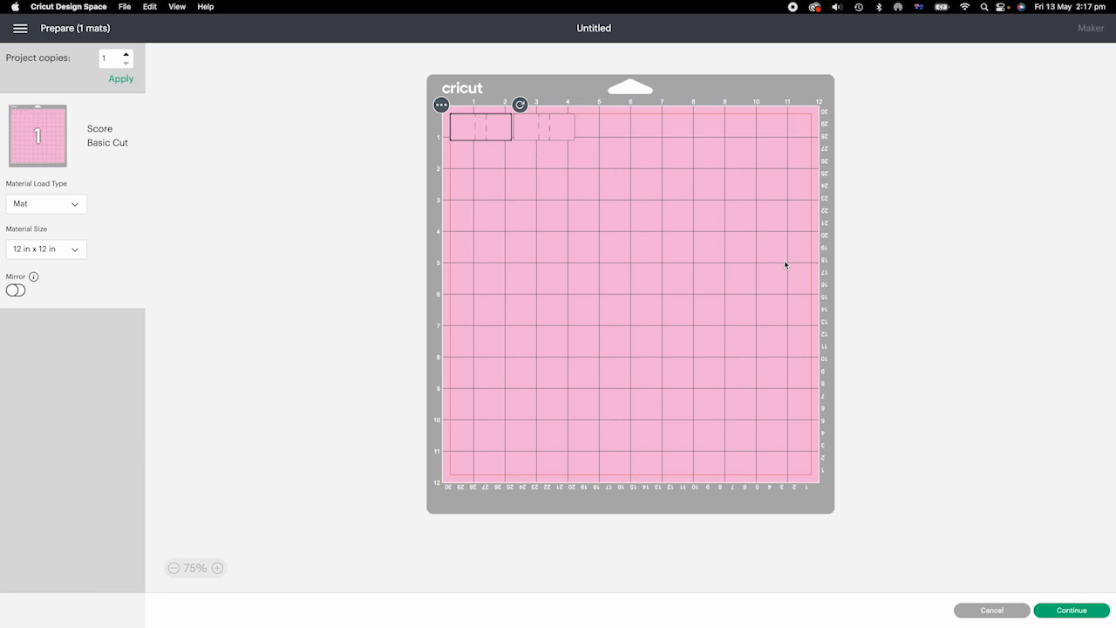
mouse_move(582, 188)
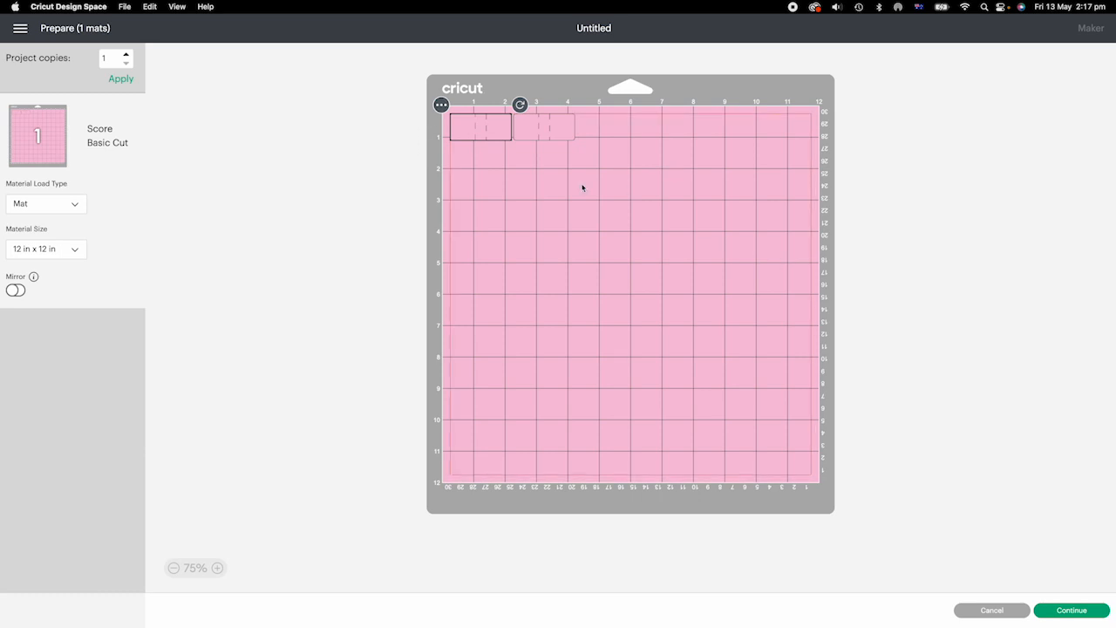